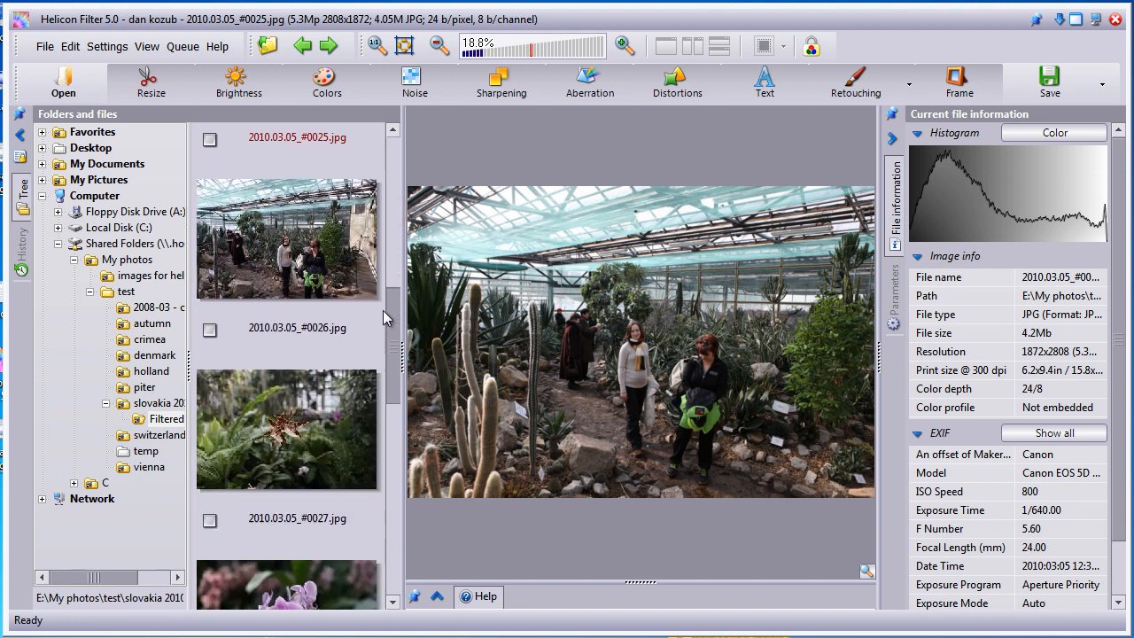
Load the purple orchid photo #0028 from the thumbnail strip.
{"action": "left_click", "coordinate": [287, 366]}
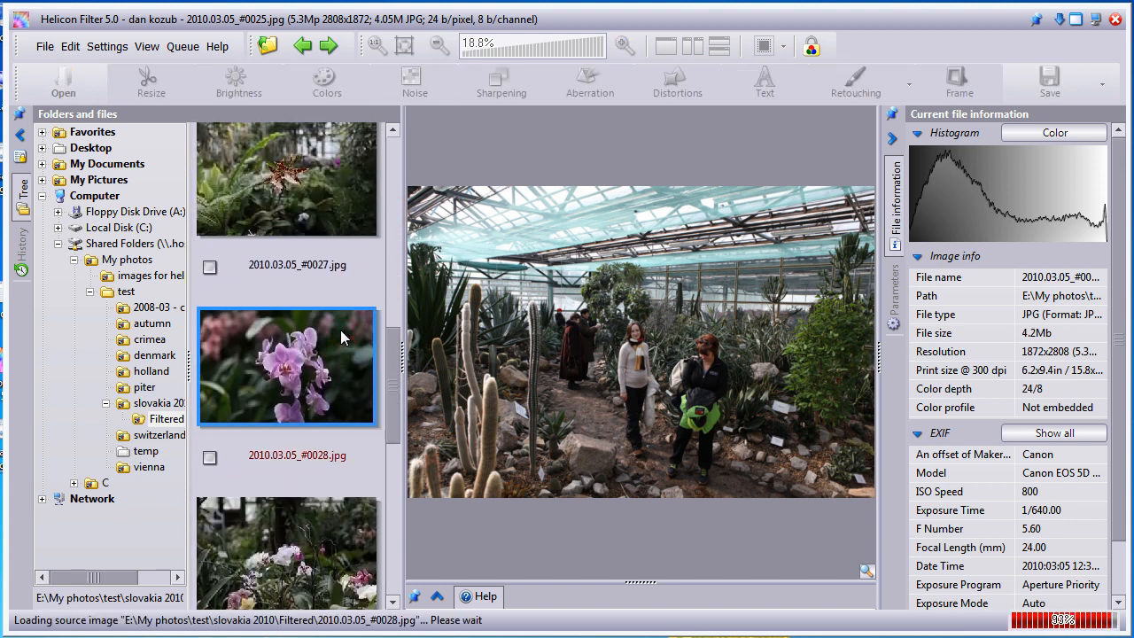
Crop to a Paper 3:2 frame around the blooms with about +5.3 rotation and apply it.
{"action": "left_click", "coordinate": [151, 84]}
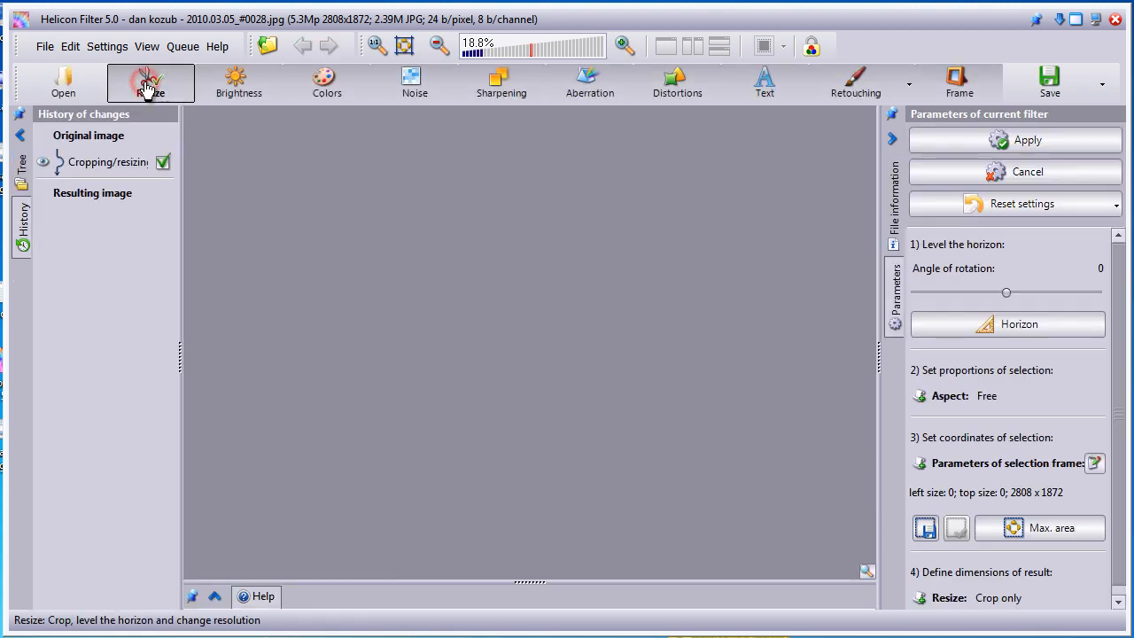
{"action": "left_click", "coordinate": [149, 82]}
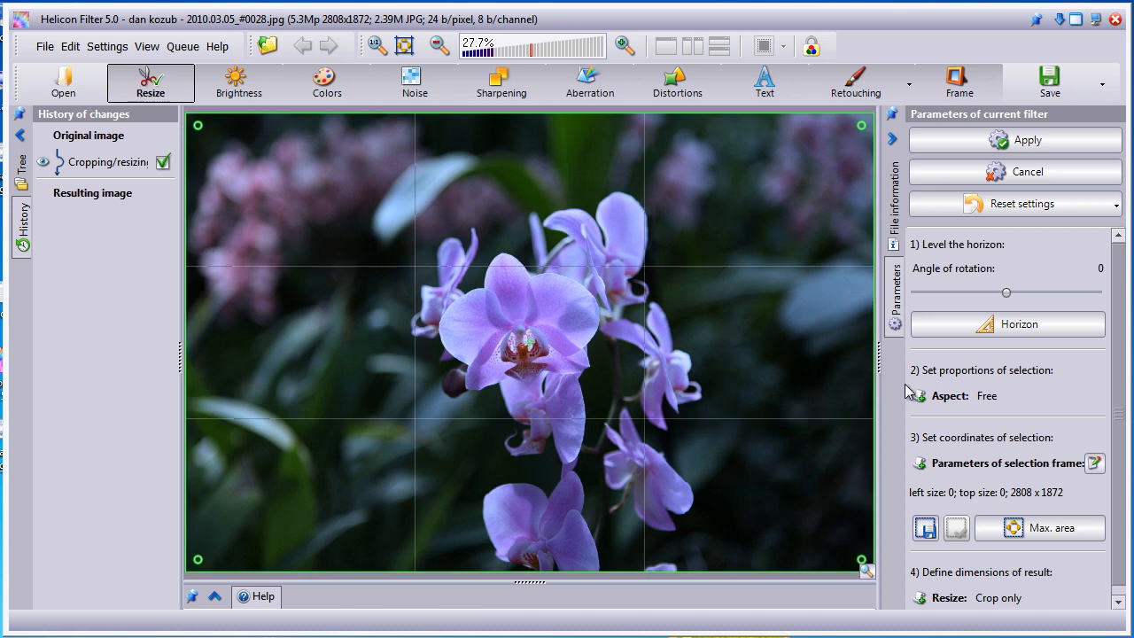
{"action": "left_click", "coordinate": [985, 395]}
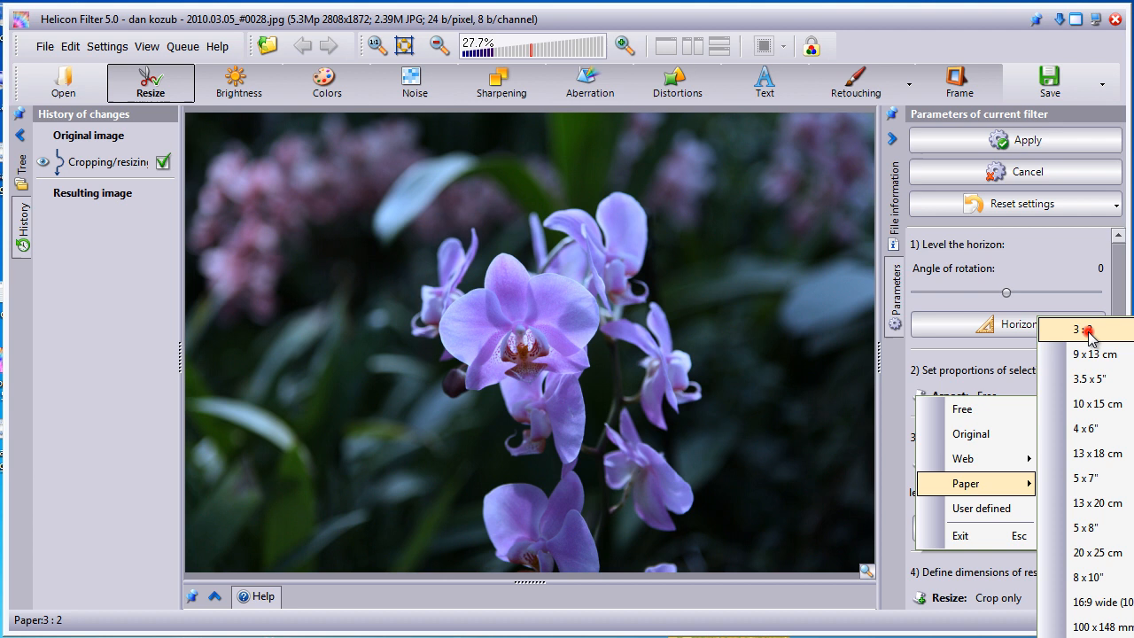
{"action": "left_click", "coordinate": [1088, 329]}
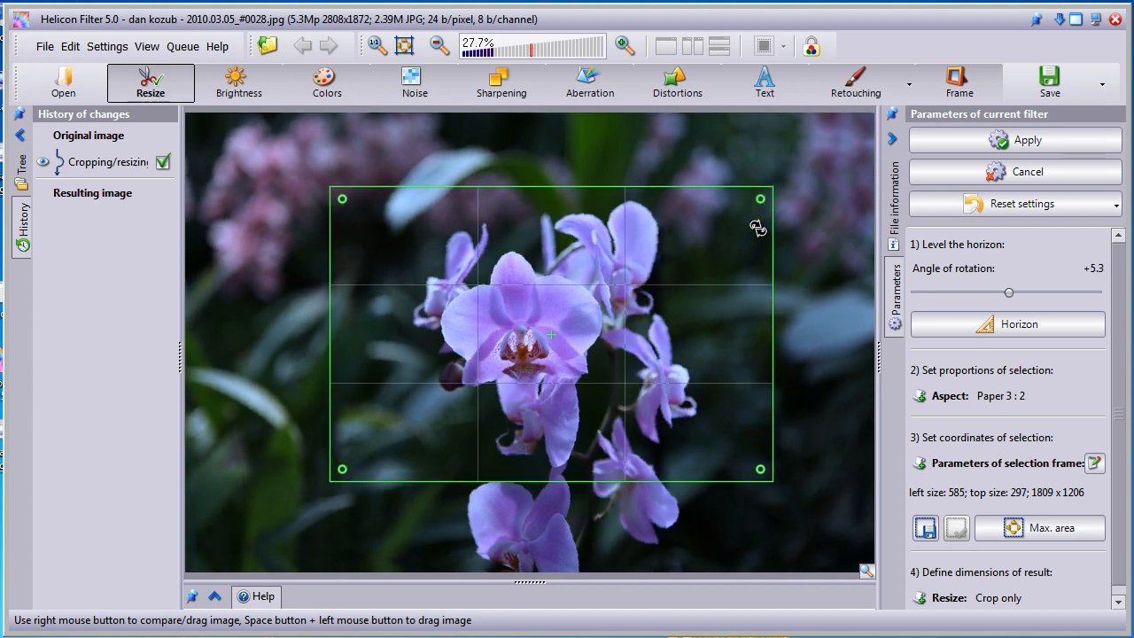
{"action": "left_click", "coordinate": [237, 83]}
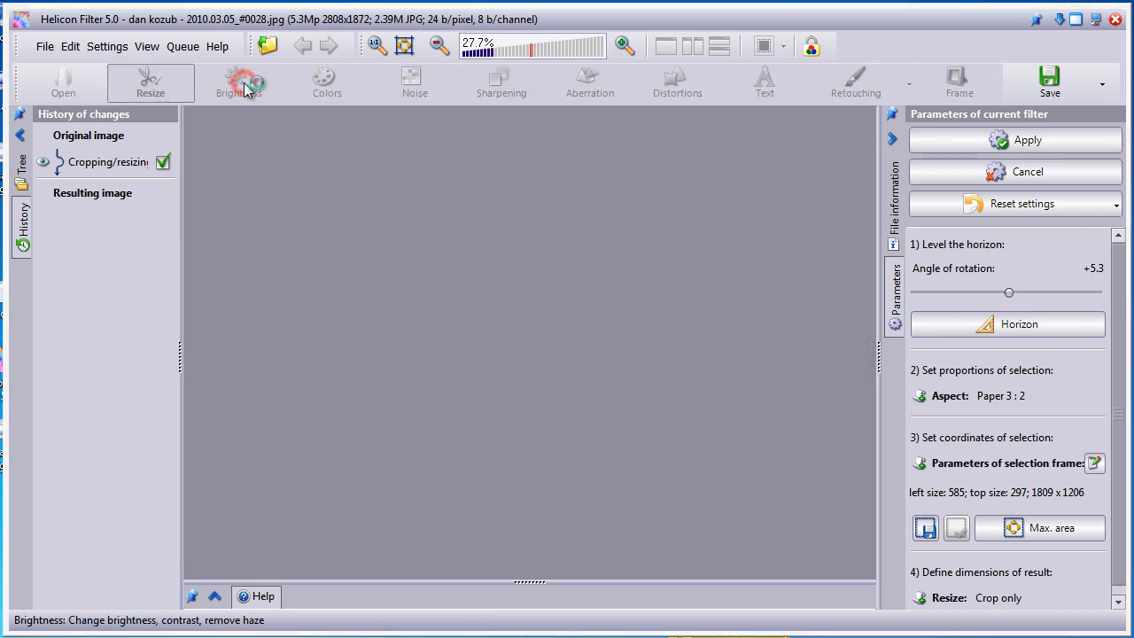
Apply Conservative (25%) automatic levels and pull Shadows down to about -68.
{"action": "left_click", "coordinate": [237, 83]}
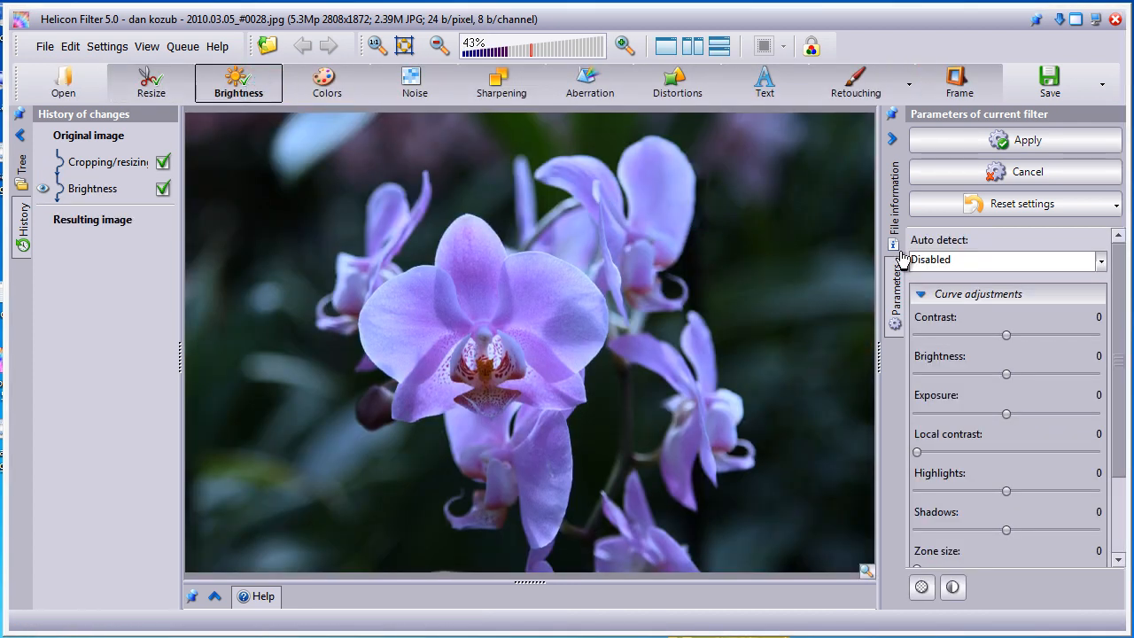
{"action": "left_click", "coordinate": [1006, 259]}
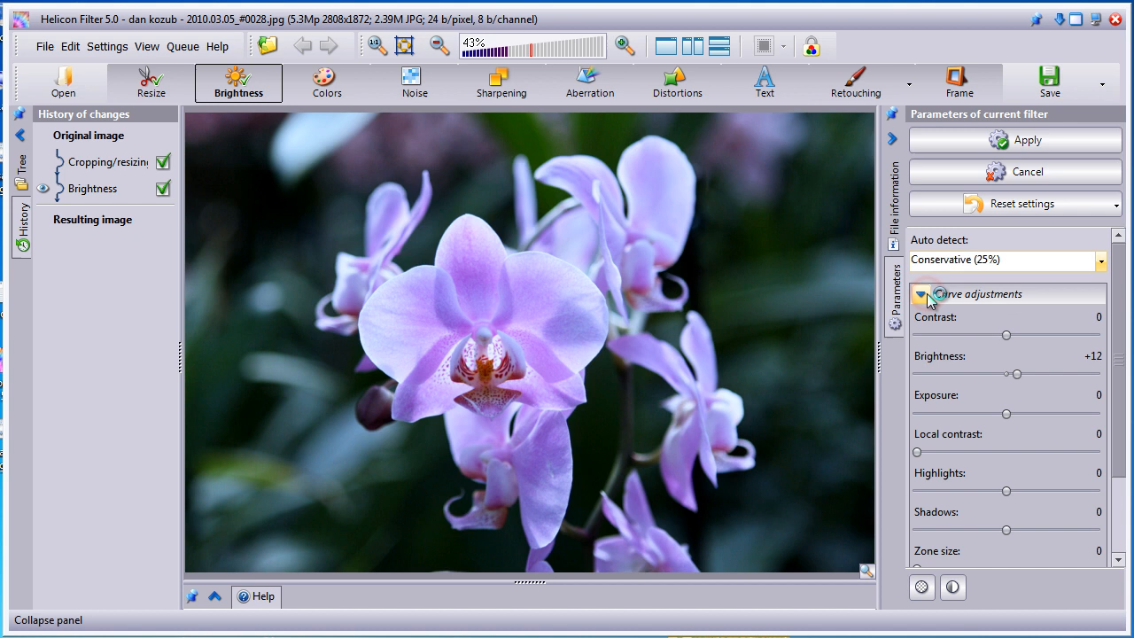
{"action": "mouse_move", "coordinate": [971, 528]}
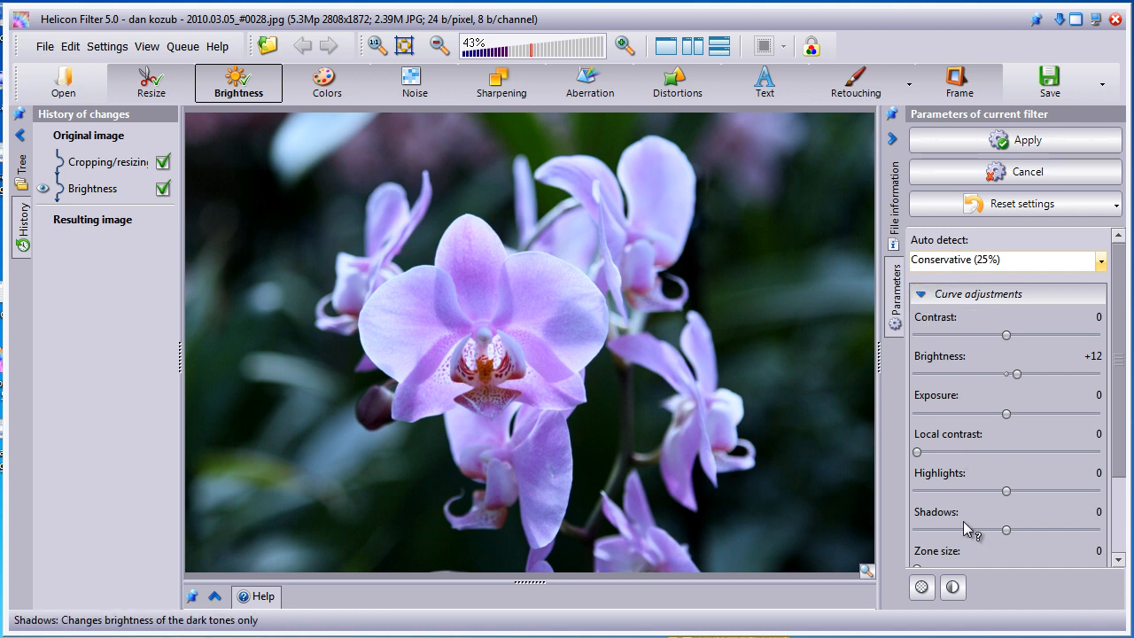
{"action": "left_click_drag", "start_coordinate": [1006, 530], "coordinate": [961, 530]}
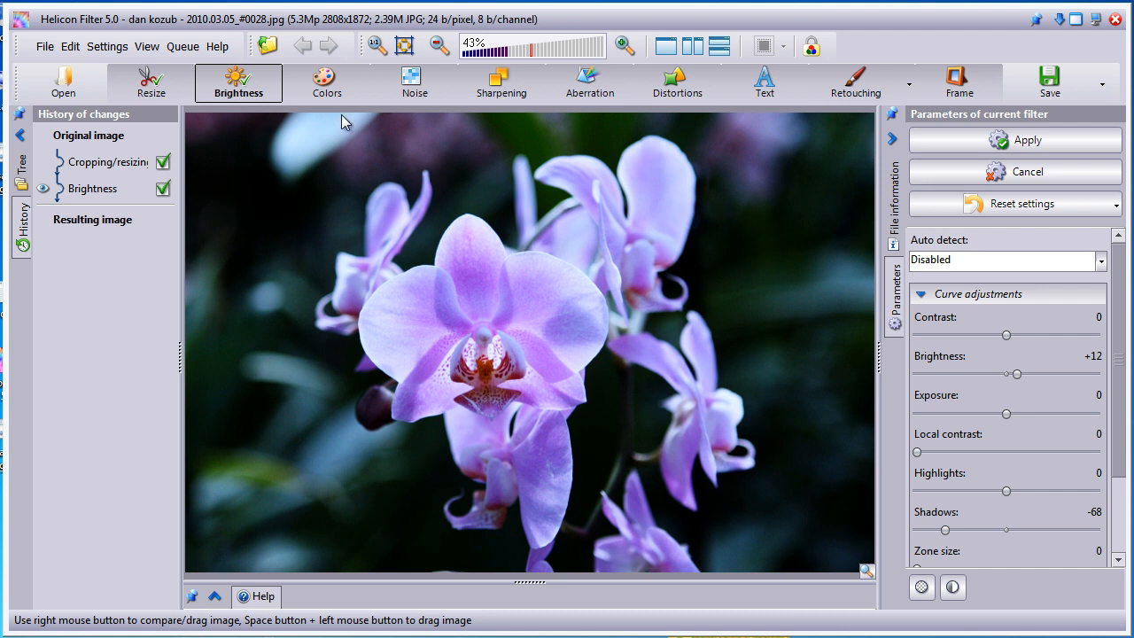
{"action": "left_click", "coordinate": [326, 84]}
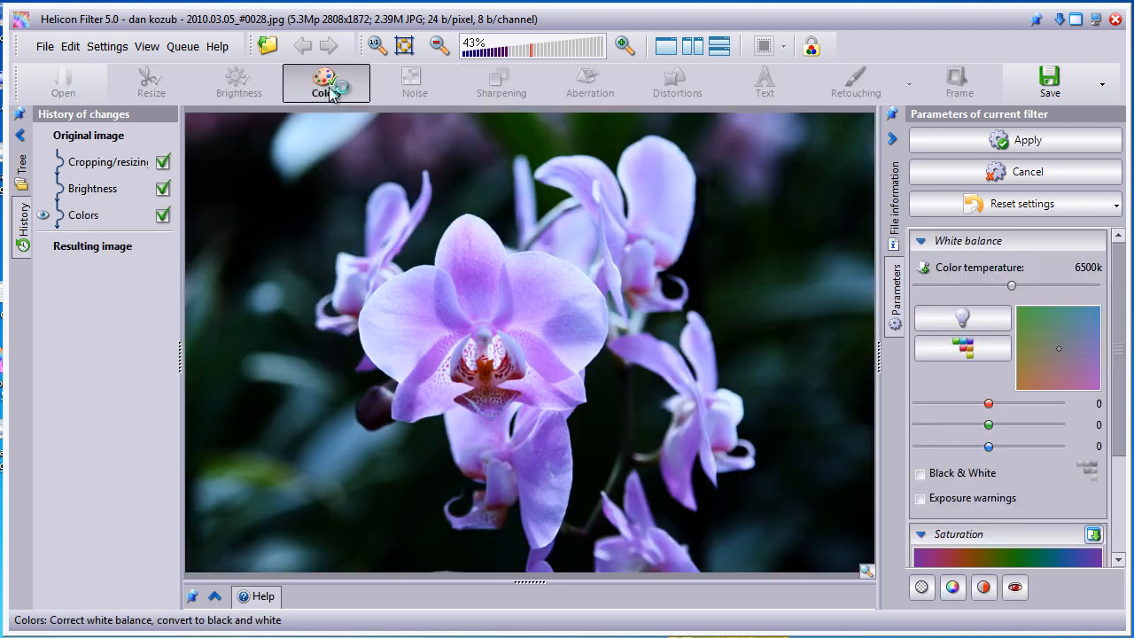
Sample white balance with the pipette from the orchid's pale centre at full size.
{"action": "left_click", "coordinate": [962, 317]}
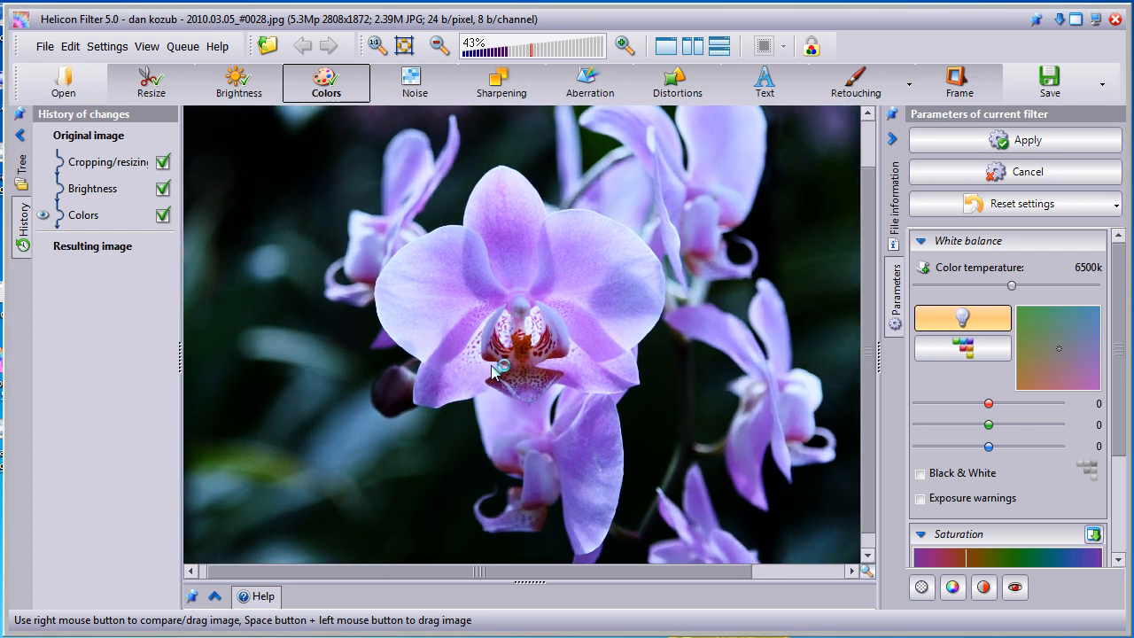
{"action": "left_click", "coordinate": [623, 46]}
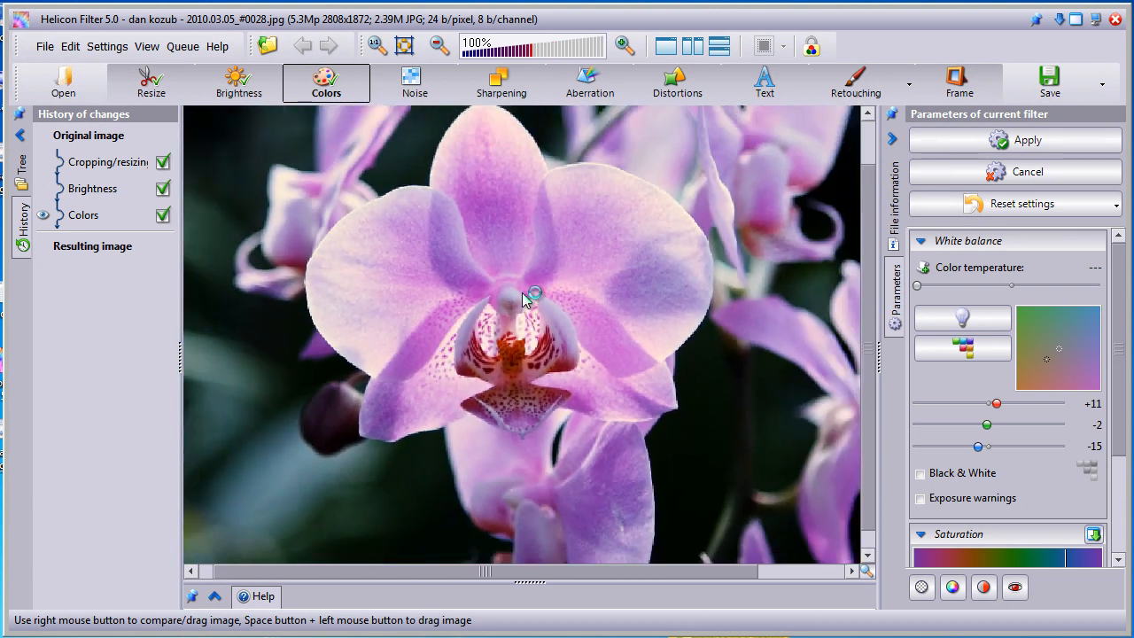
{"action": "left_click", "coordinate": [440, 47]}
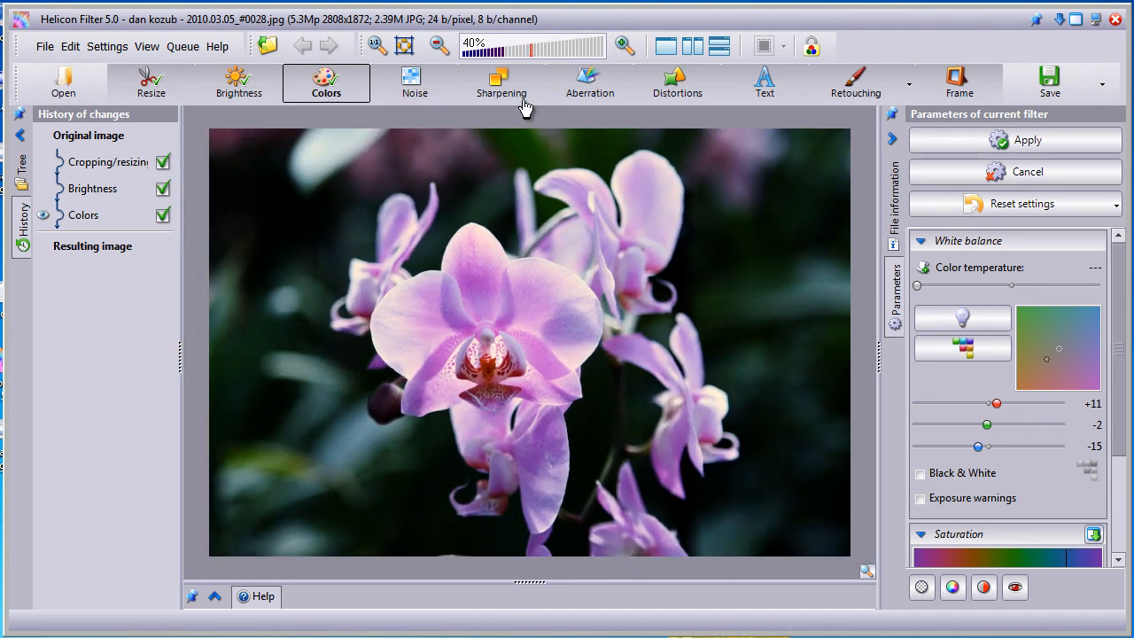
Raise Sharpen fine details to about 47 while viewing the photo at 100%.
{"action": "left_click", "coordinate": [500, 83]}
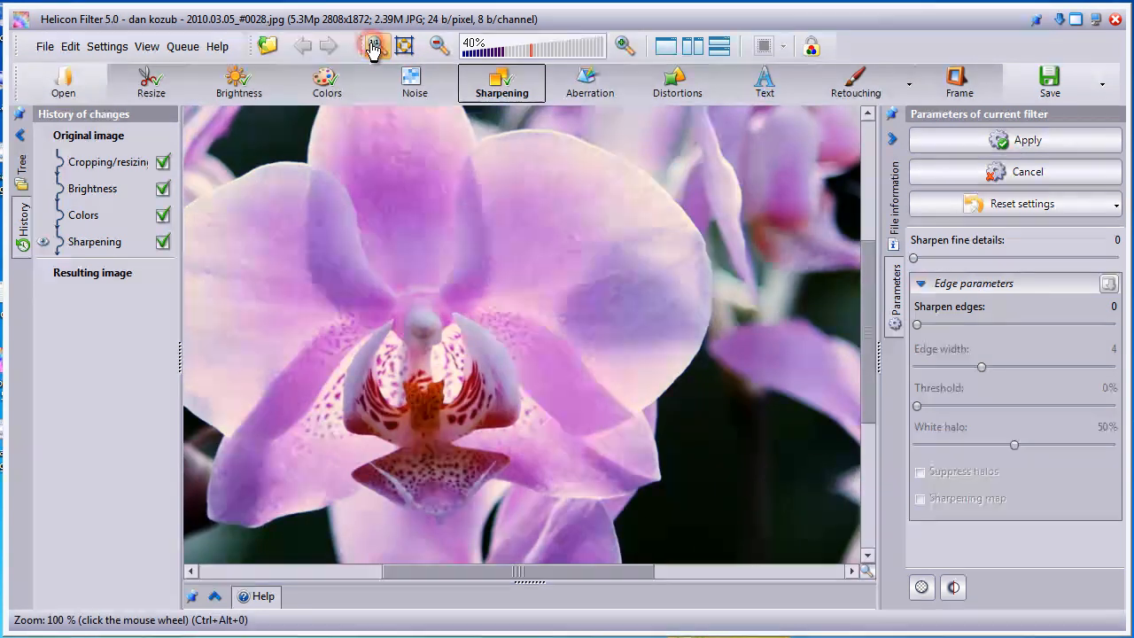
{"action": "left_click", "coordinate": [372, 46]}
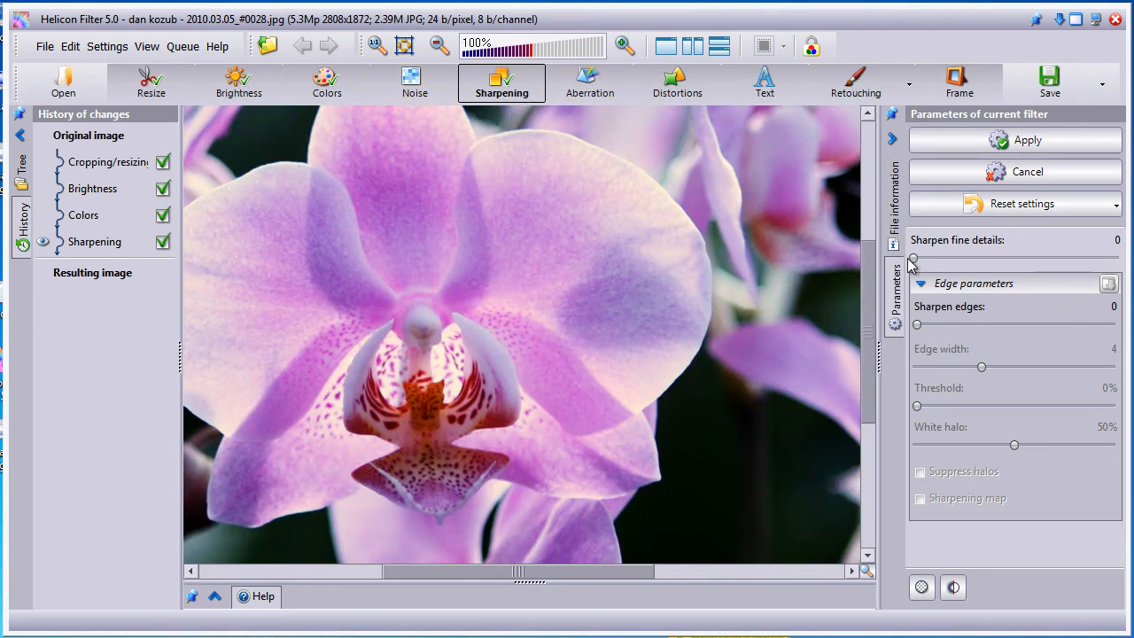
{"action": "left_click_drag", "start_coordinate": [911, 259], "coordinate": [1000, 258]}
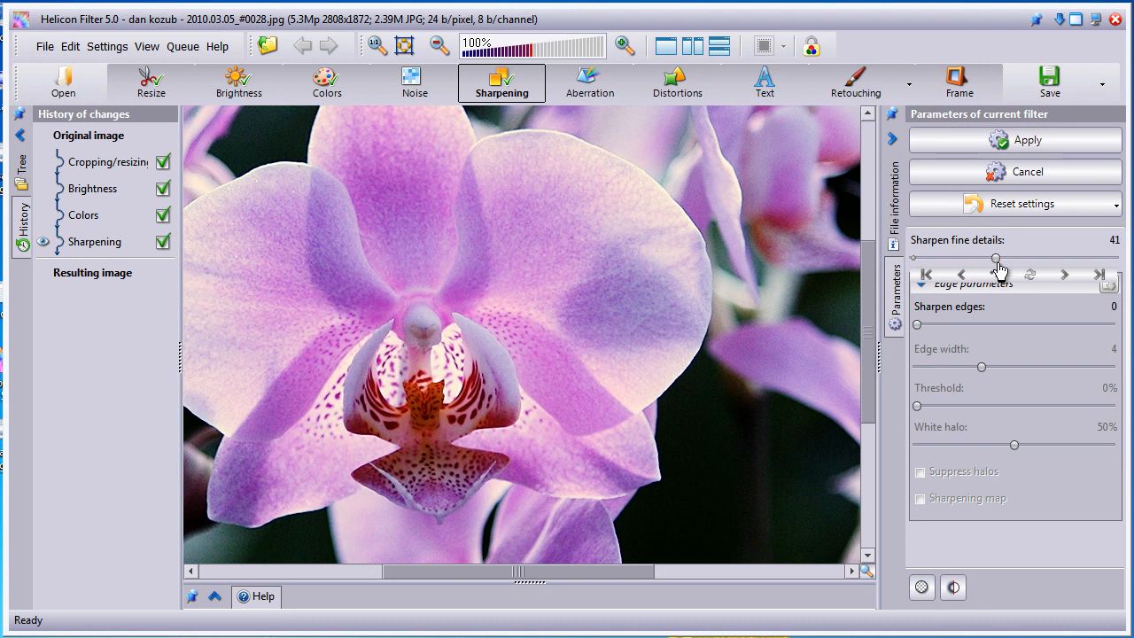
{"action": "left_click_drag", "start_coordinate": [996, 258], "coordinate": [1003, 258]}
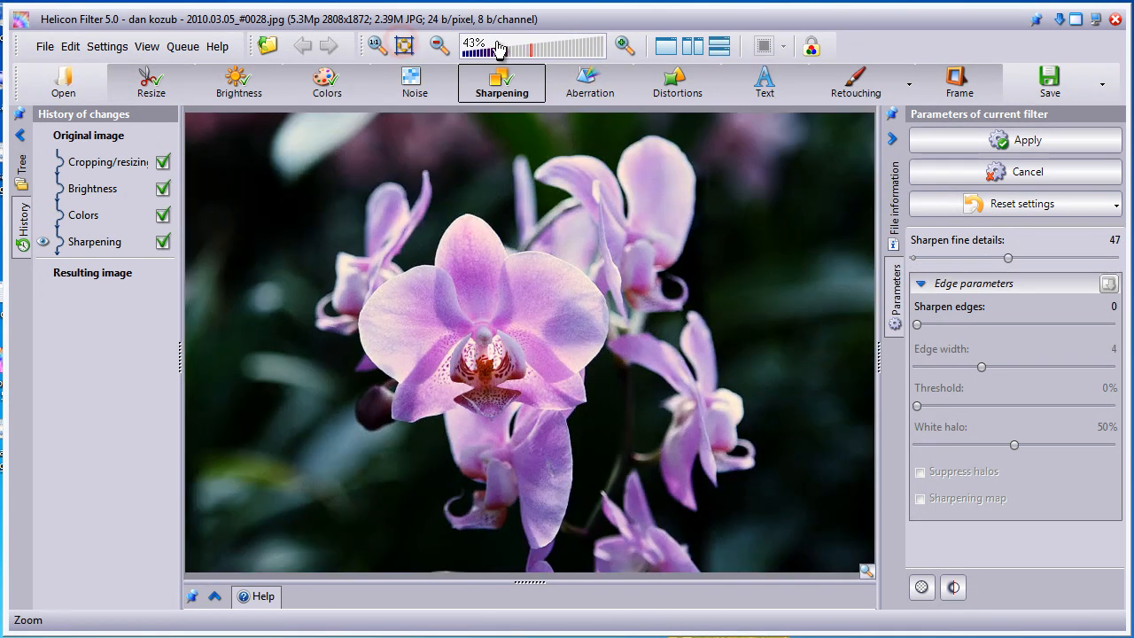
Add a black solid-colour frame, width 5, Fade out effect, and save the photo as JPG.
{"action": "left_click", "coordinate": [959, 81]}
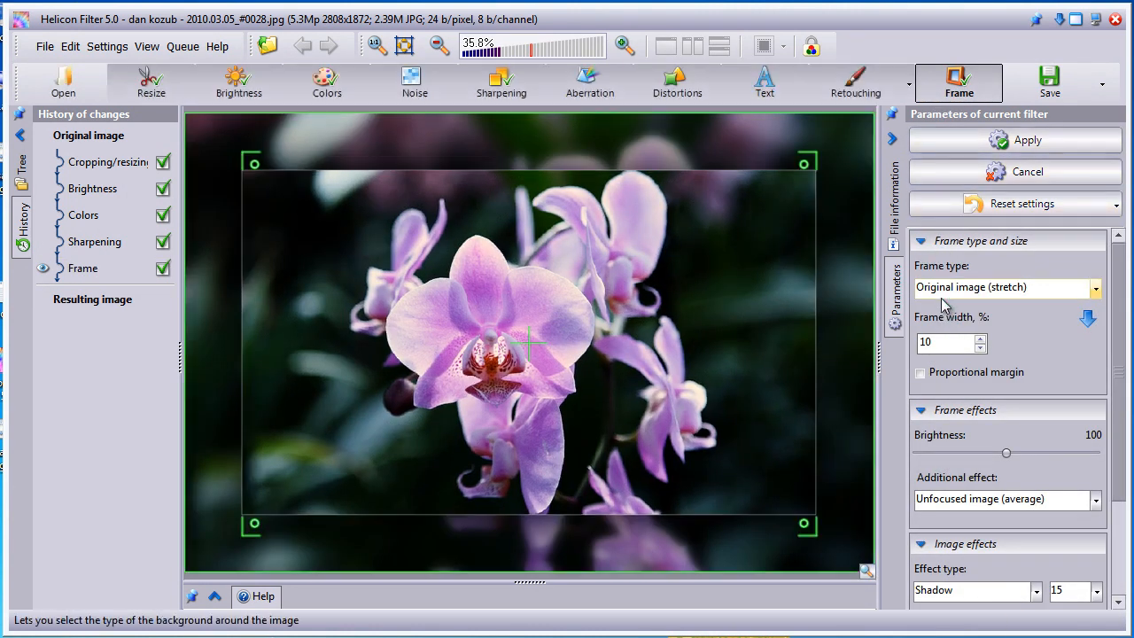
{"action": "left_click", "coordinate": [1007, 287]}
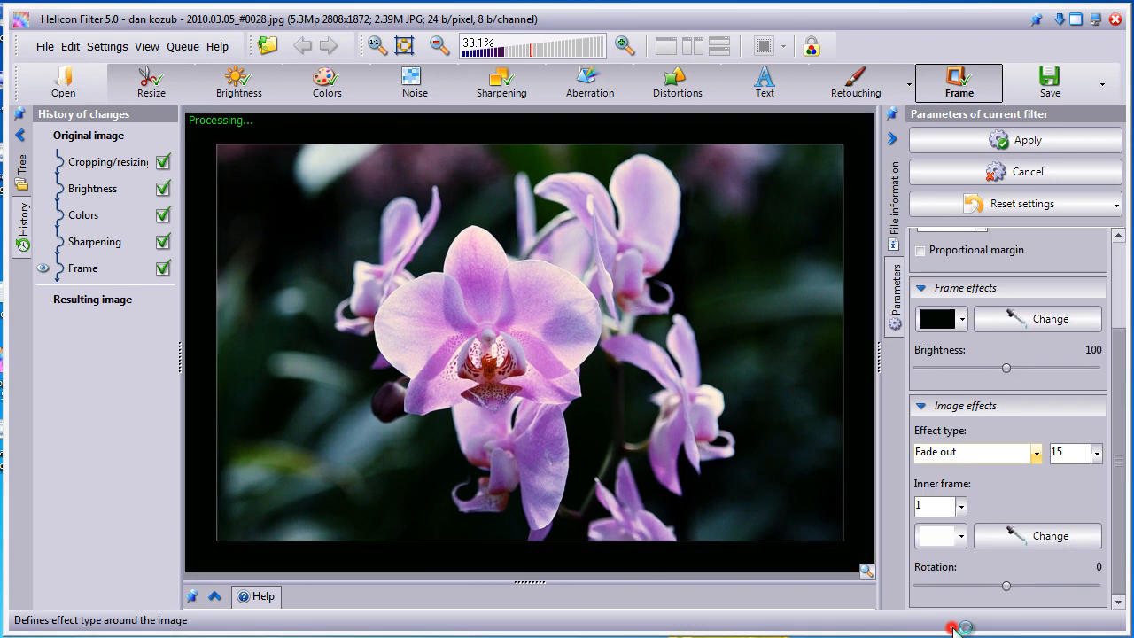
{"action": "left_click", "coordinate": [961, 507]}
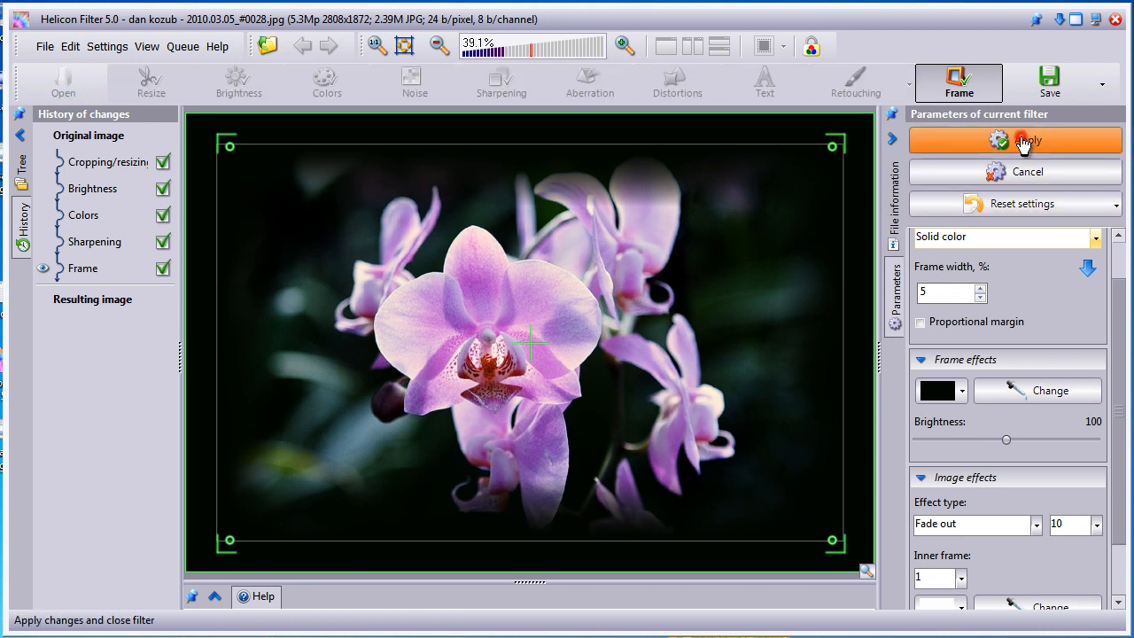
{"action": "left_click", "coordinate": [1014, 140]}
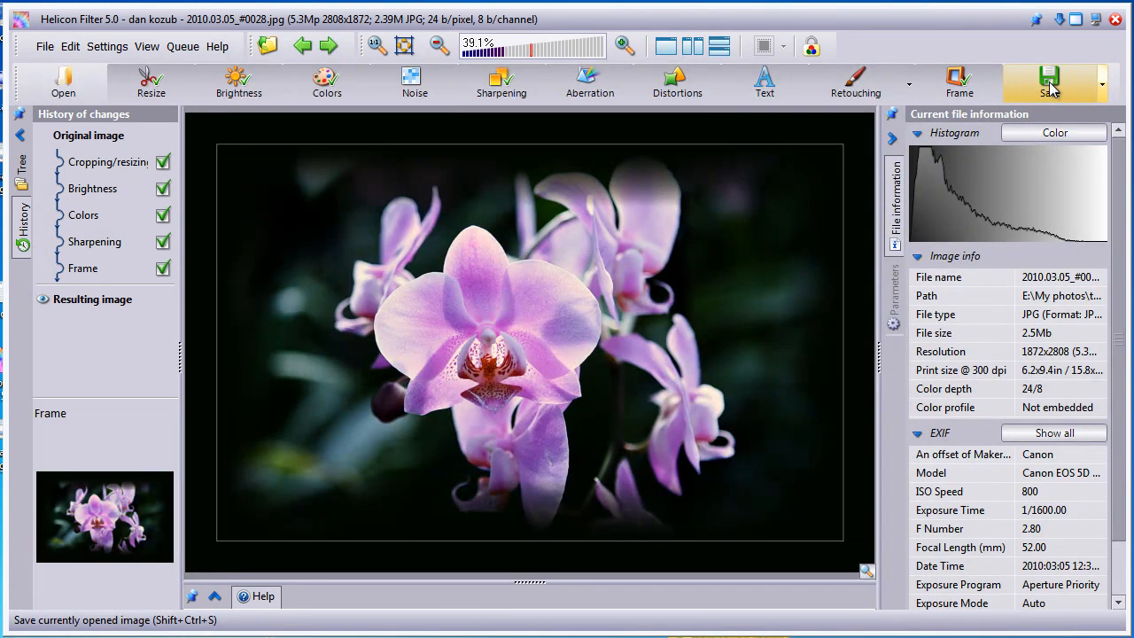
{"action": "left_click", "coordinate": [1047, 82]}
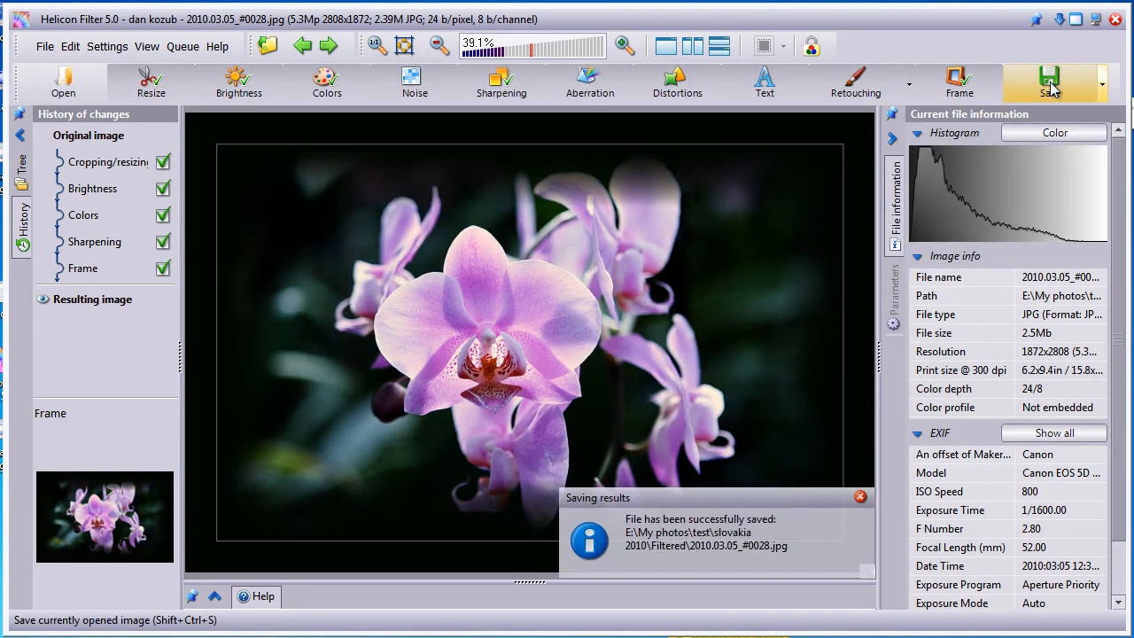